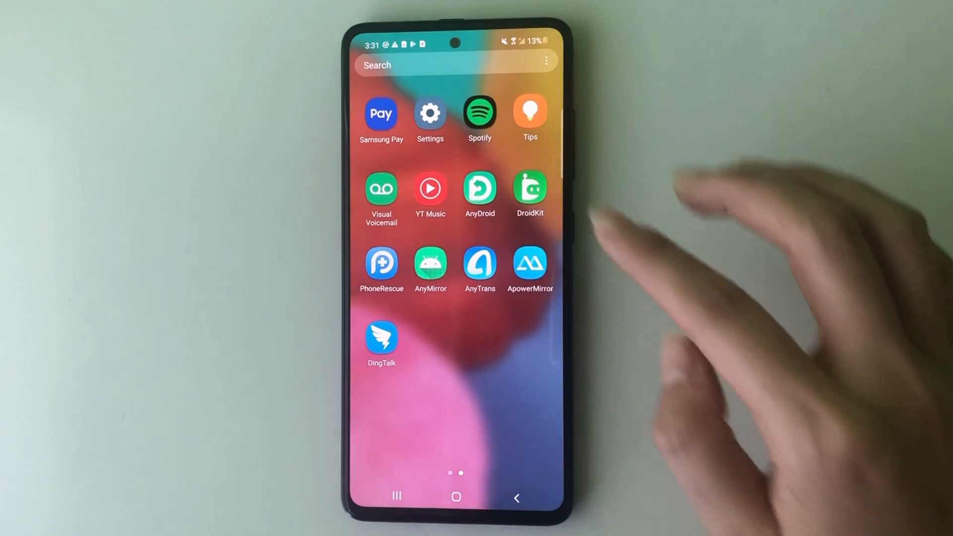
Step: Reach Chrome's App info page from the phone's Settings app list
left_click(429, 114)
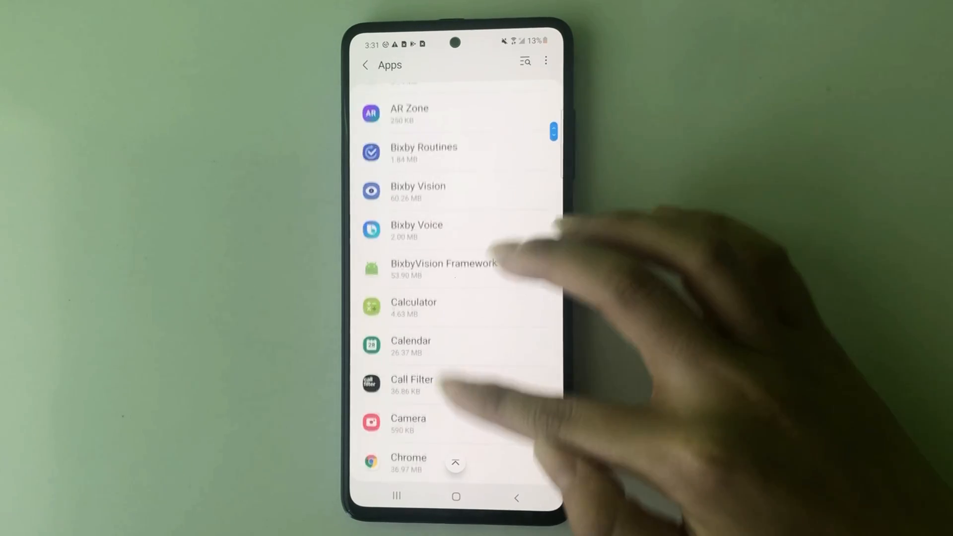
left_click(408, 462)
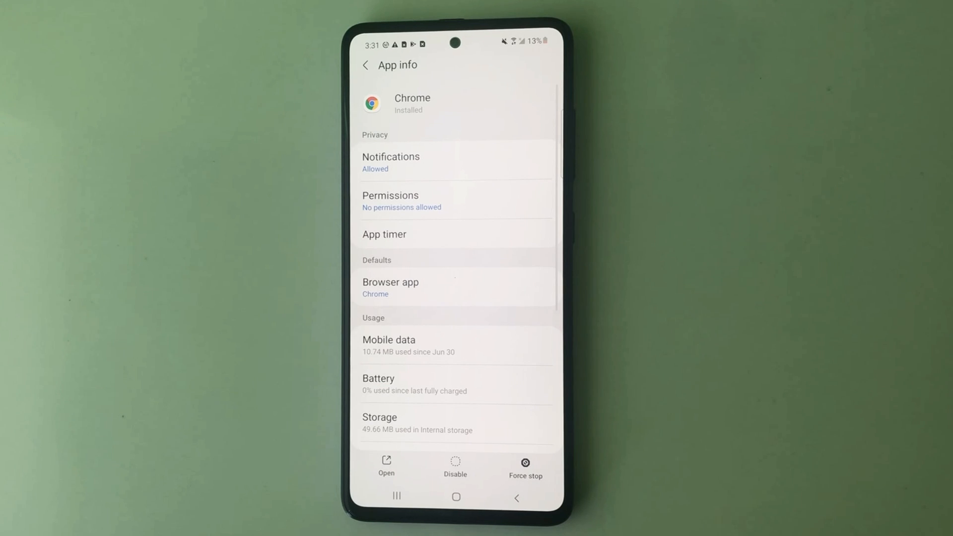
Step: Clear Chrome's cached data from its Storage page, leaving cache at 0 B of 36.94 MB total
scroll("up", 3)
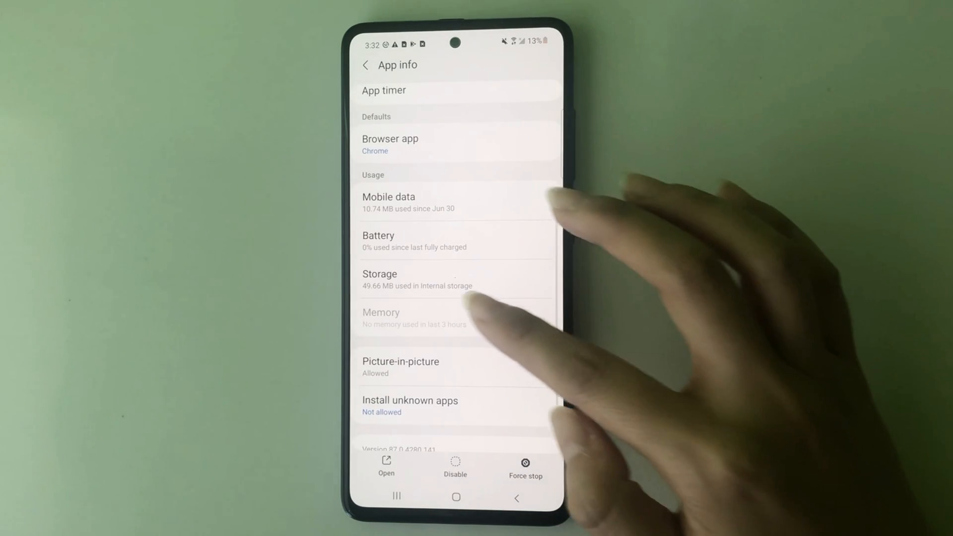
left_click(417, 278)
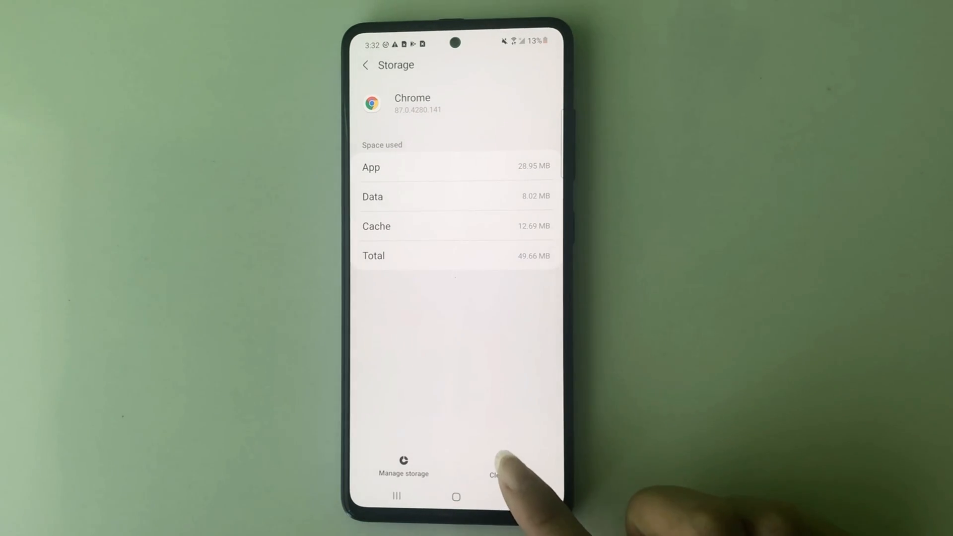
left_click(508, 467)
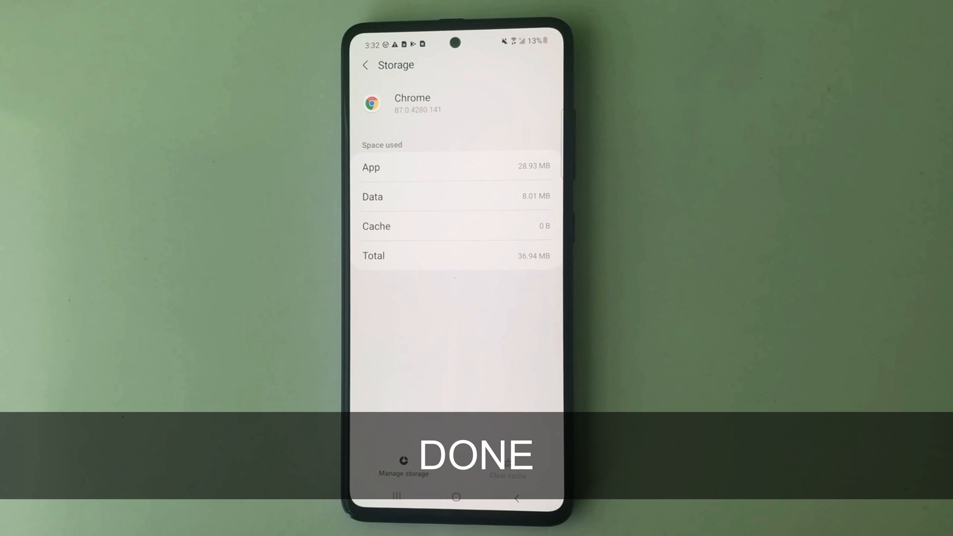
left_click(456, 497)
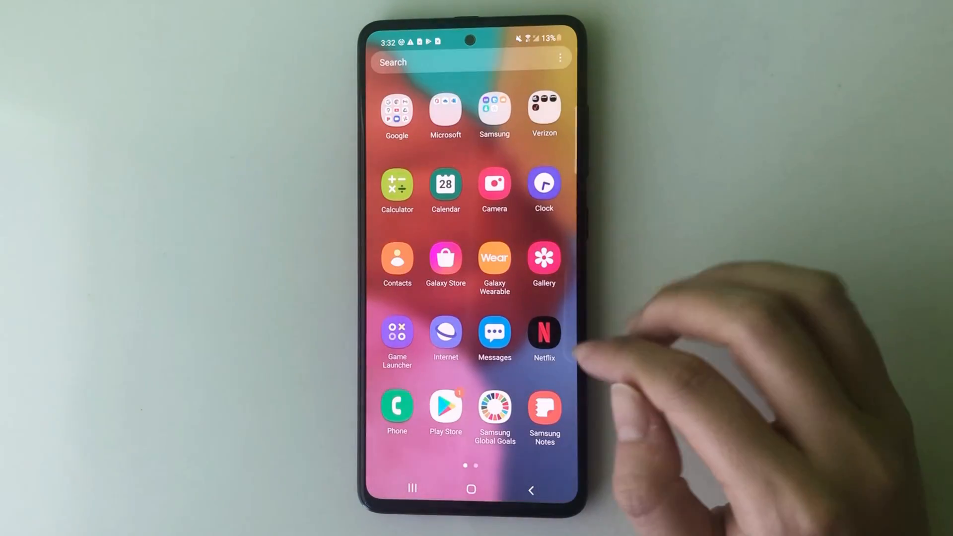
Step: Launch My Files from the app drawer
left_click(494, 114)
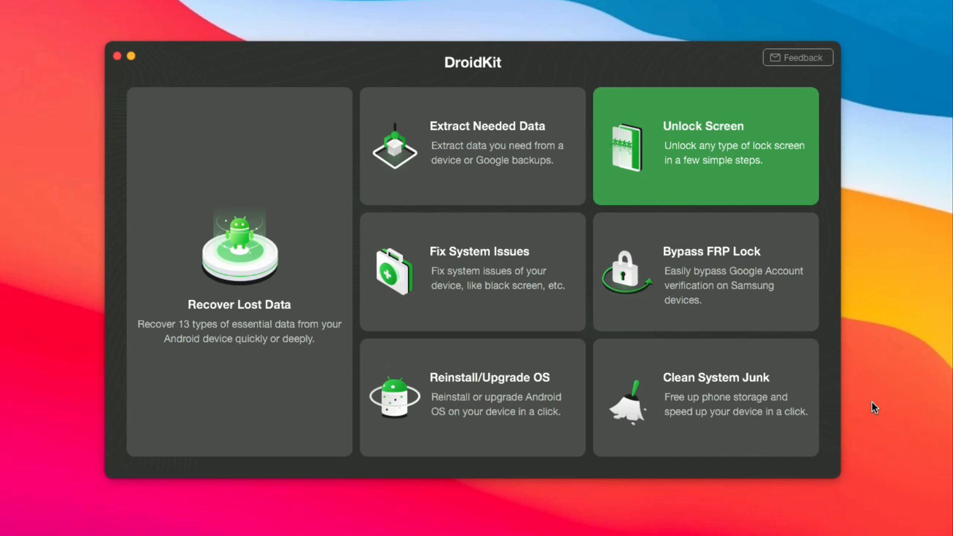
Step: Run a Clean System Junk scan on the connected Galaxy A51, finding 59 items
left_click(705, 396)
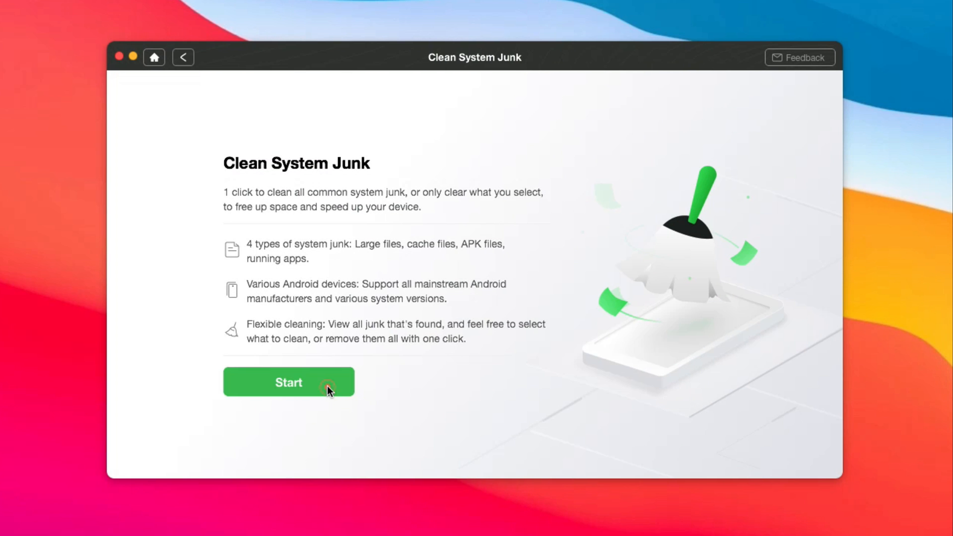
left_click(288, 382)
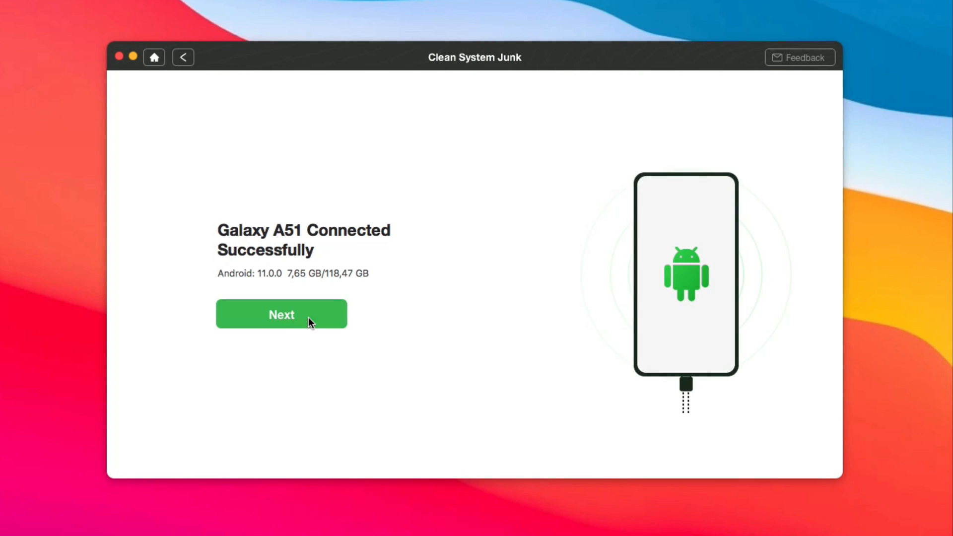
left_click(281, 315)
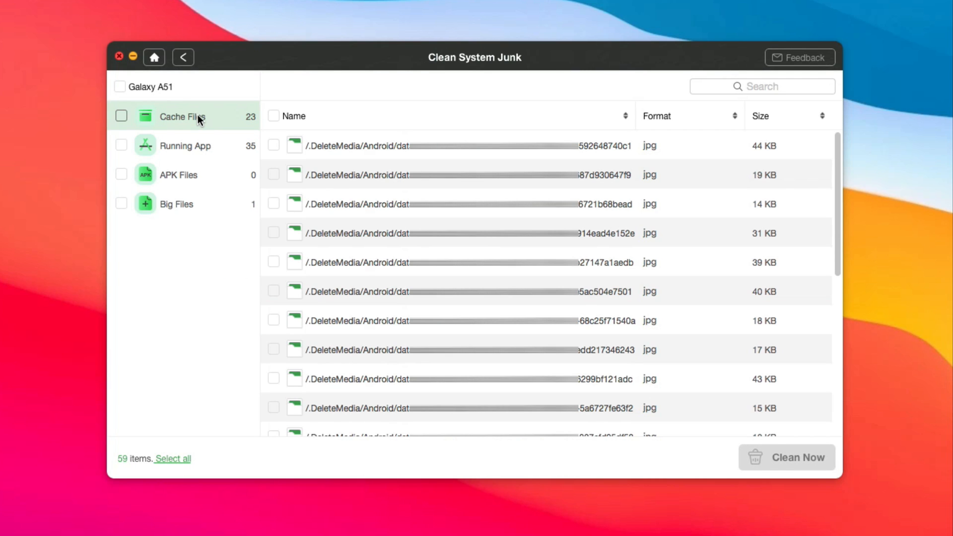
Step: Select only the 23 cache files from the scan results and start cleaning them
left_click(121, 86)
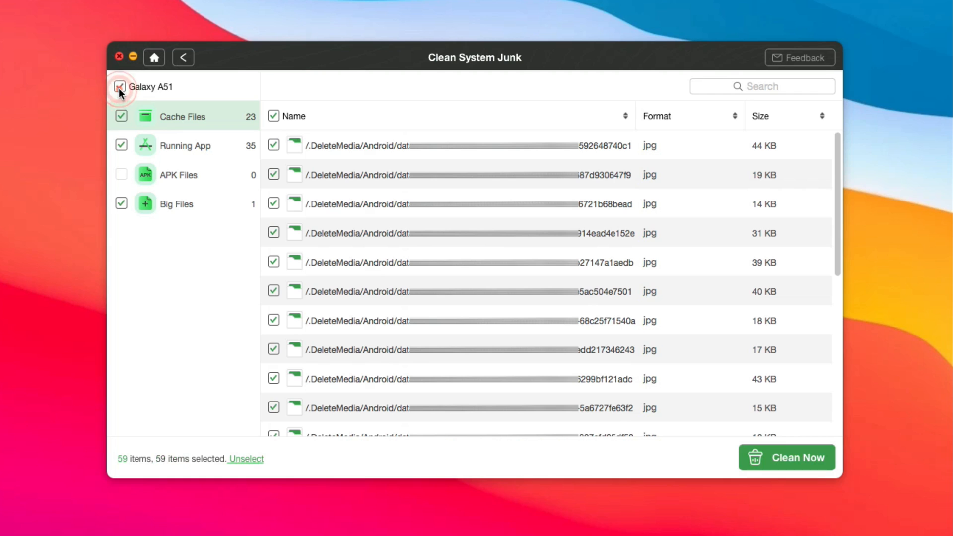
left_click(121, 87)
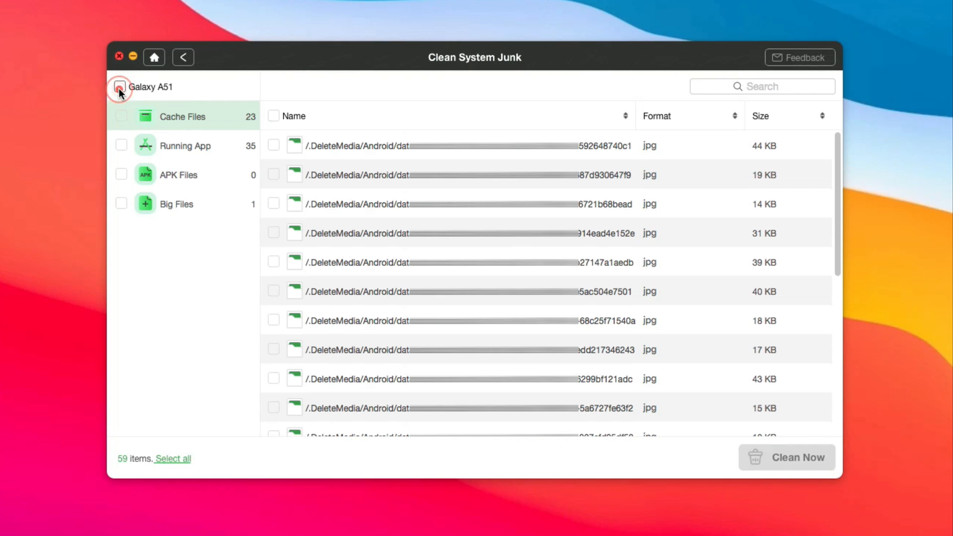
left_click(121, 116)
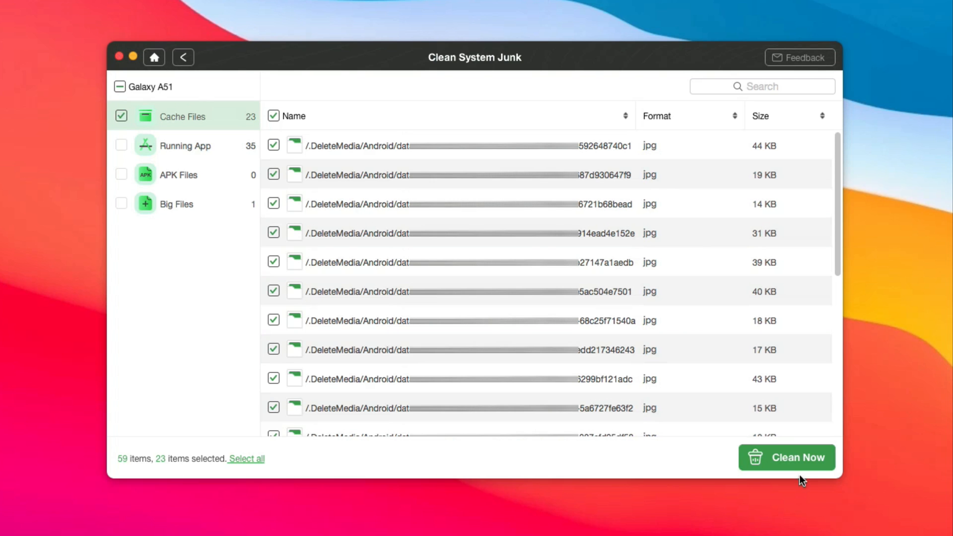
left_click(786, 456)
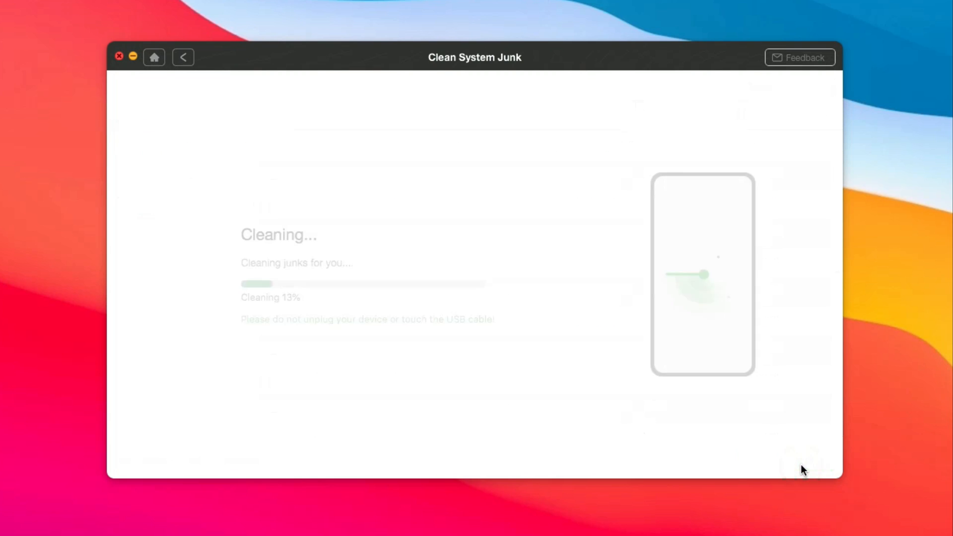